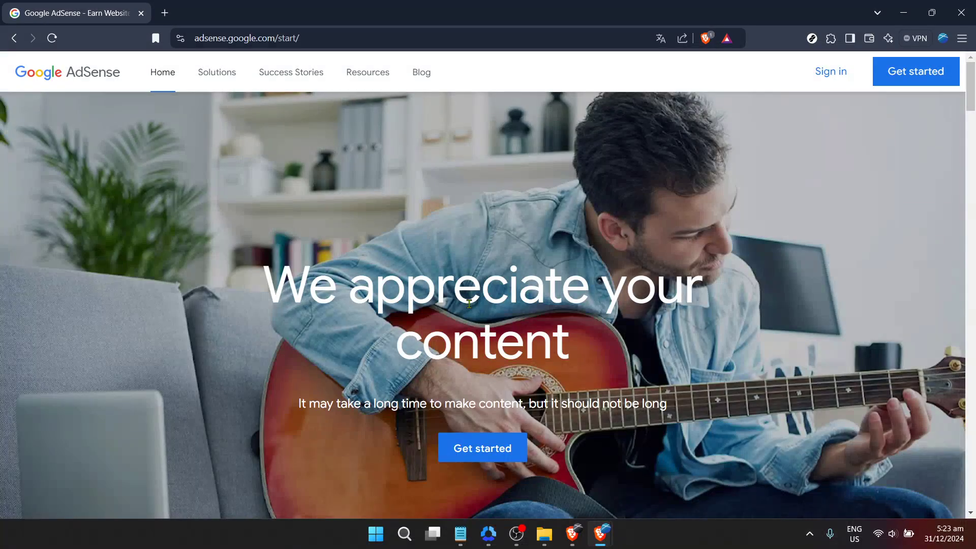
mouse_move(476, 301)
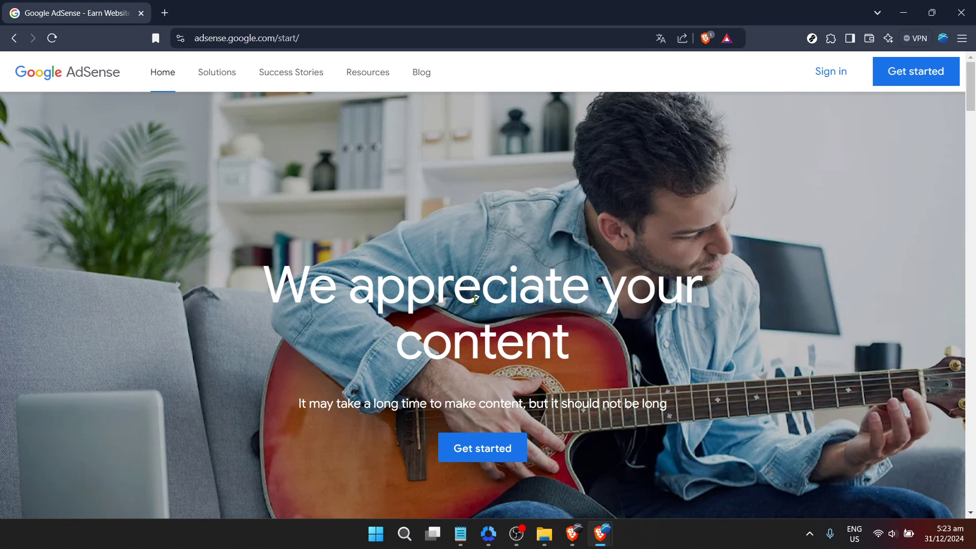
mouse_move(492, 218)
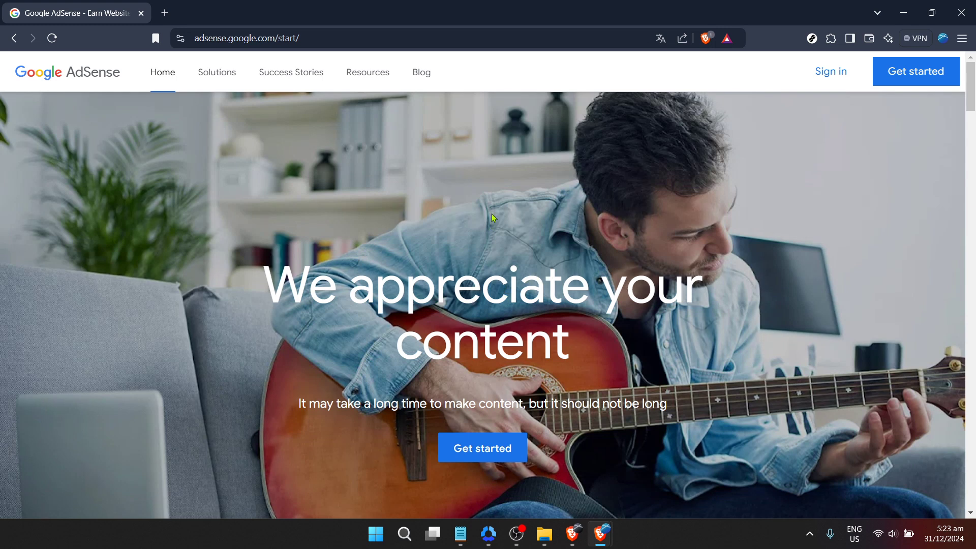
mouse_move(666, 188)
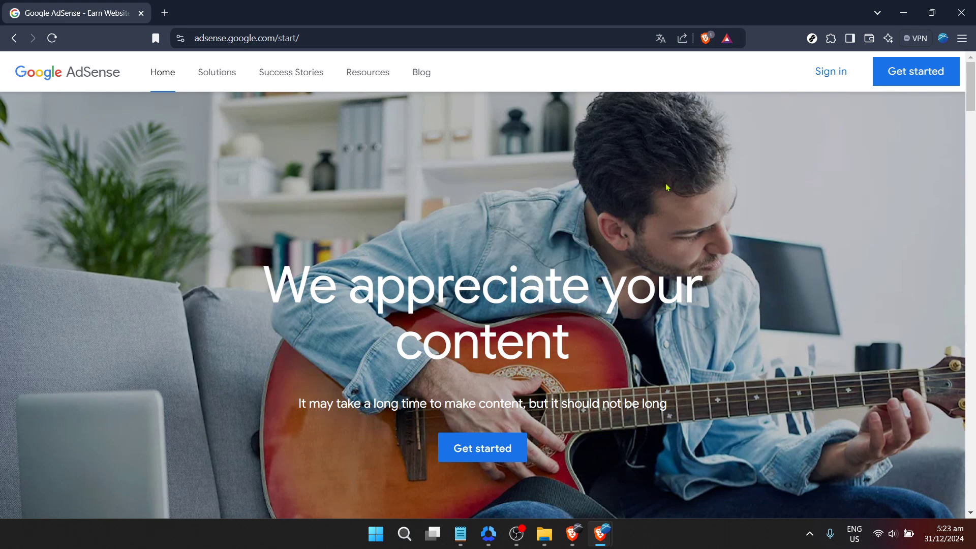
mouse_move(692, 188)
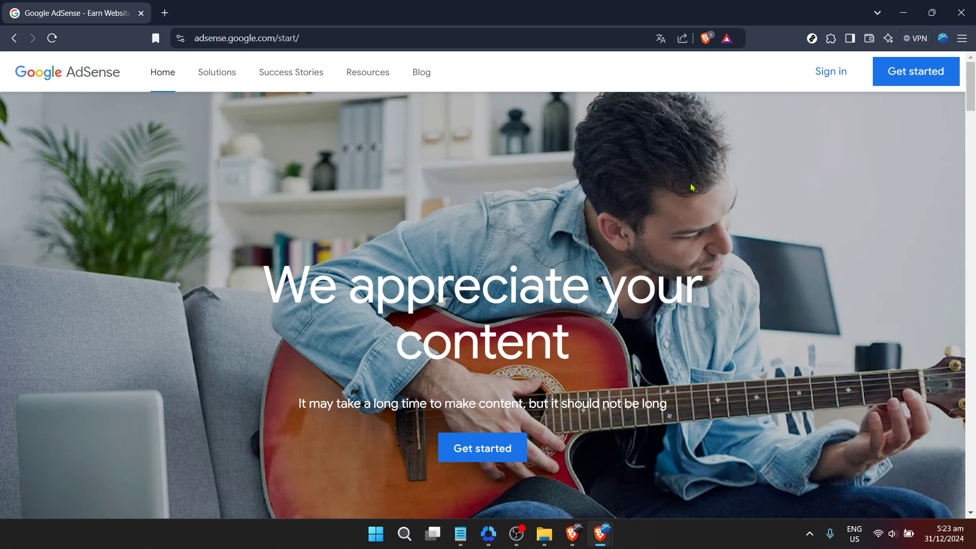
mouse_move(708, 180)
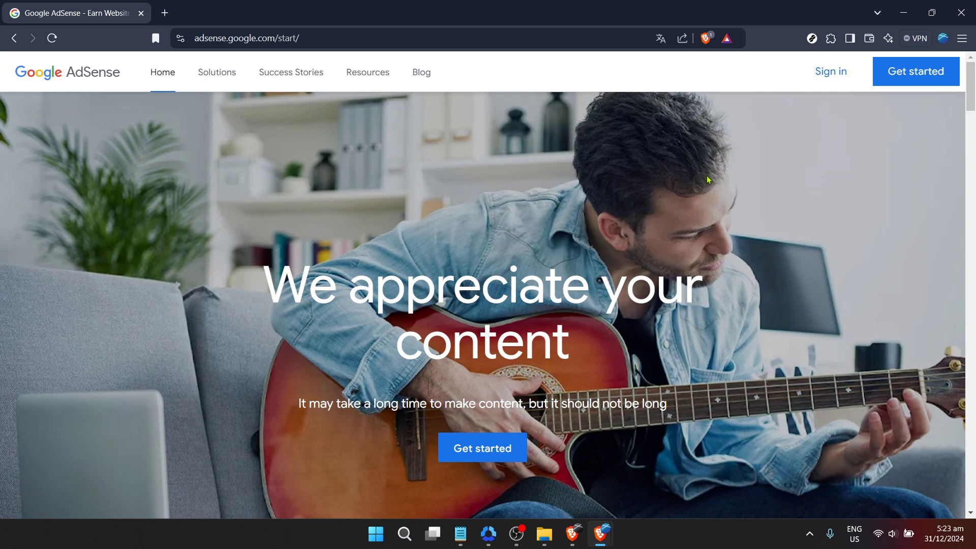
mouse_move(831, 71)
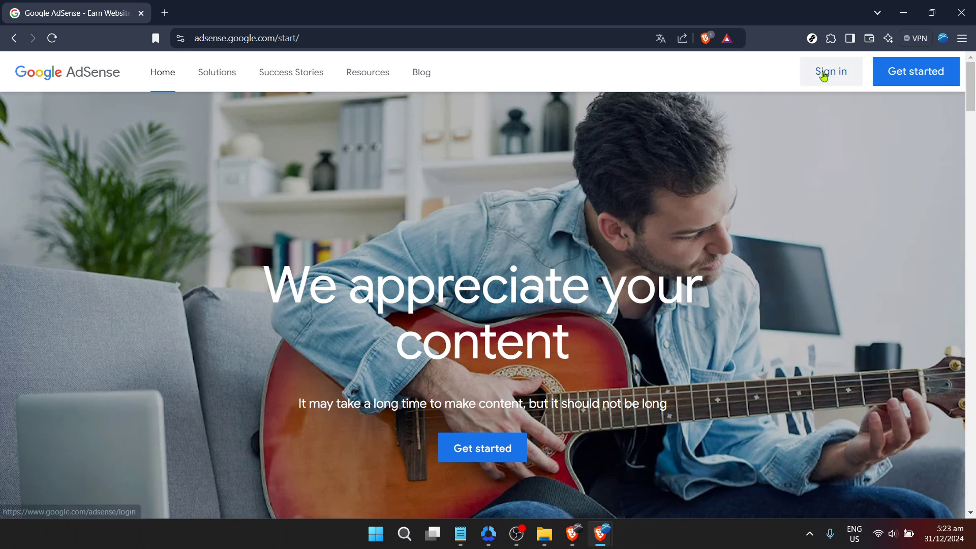
Step: Sign in with the saved Google account and submit its password
left_click(830, 72)
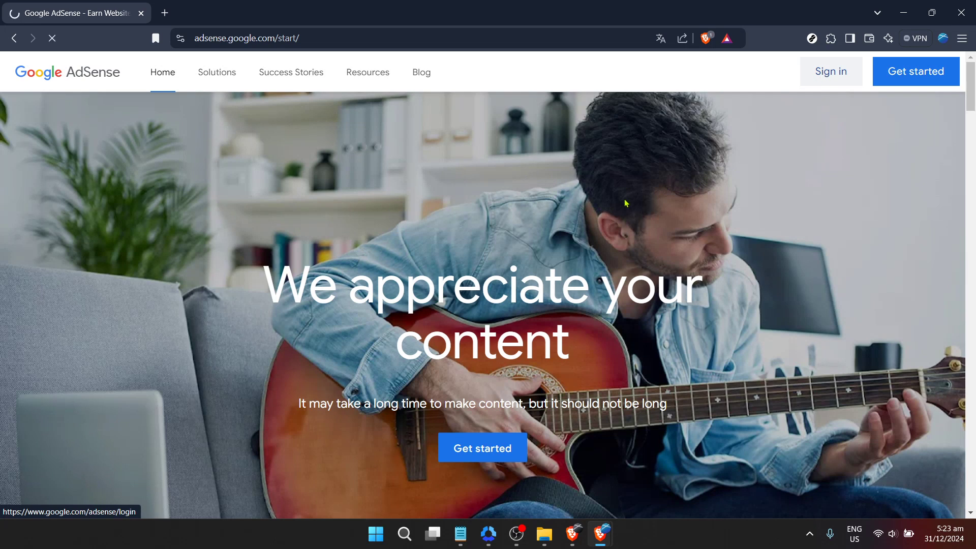
left_click(830, 71)
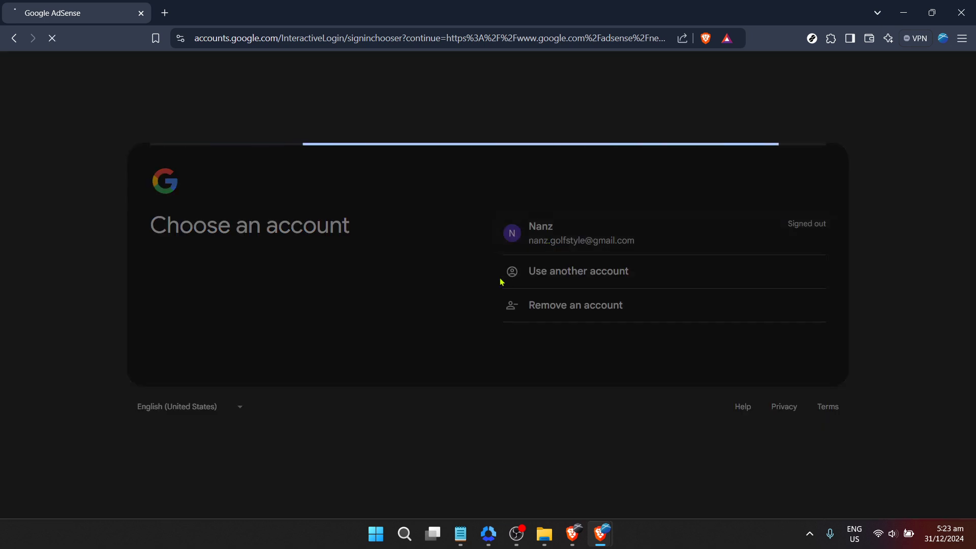
left_click(580, 234)
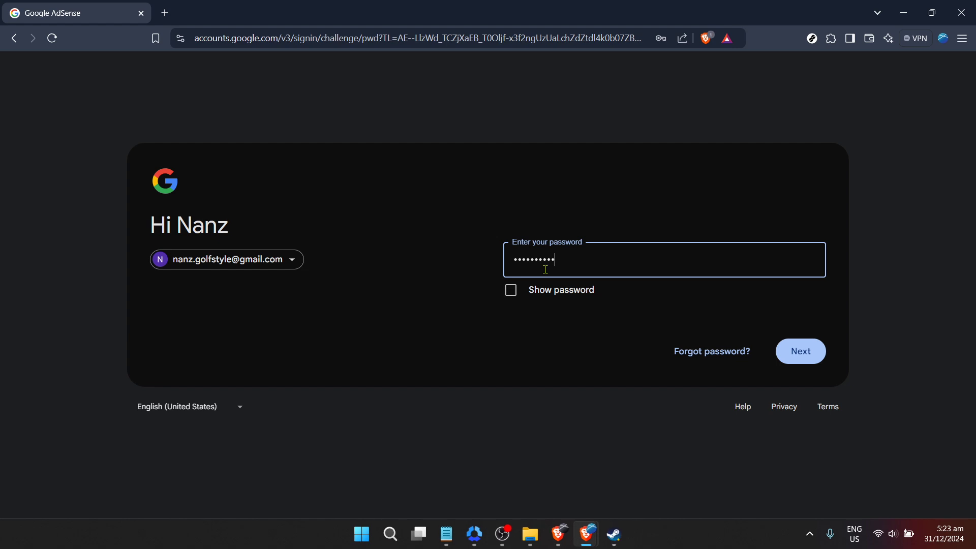
left_click(799, 351)
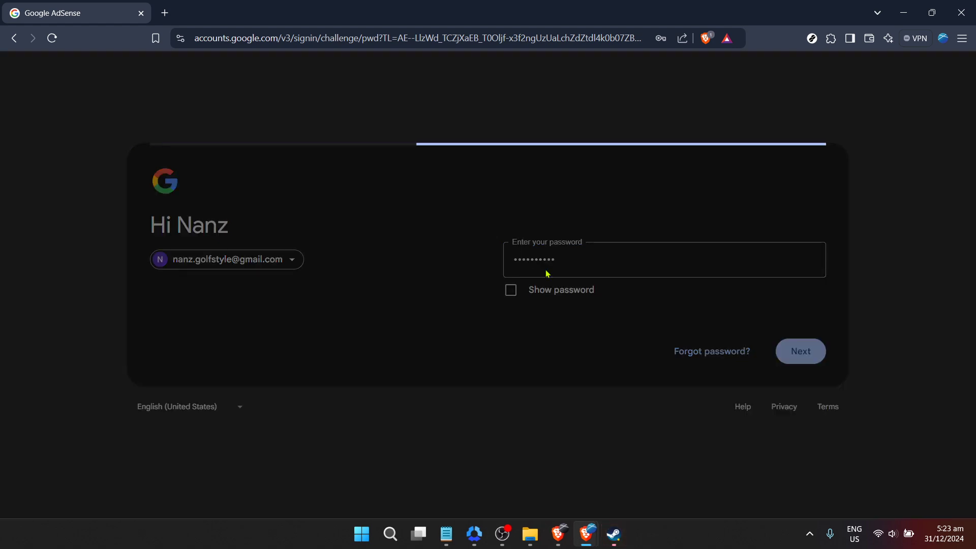
left_click(801, 352)
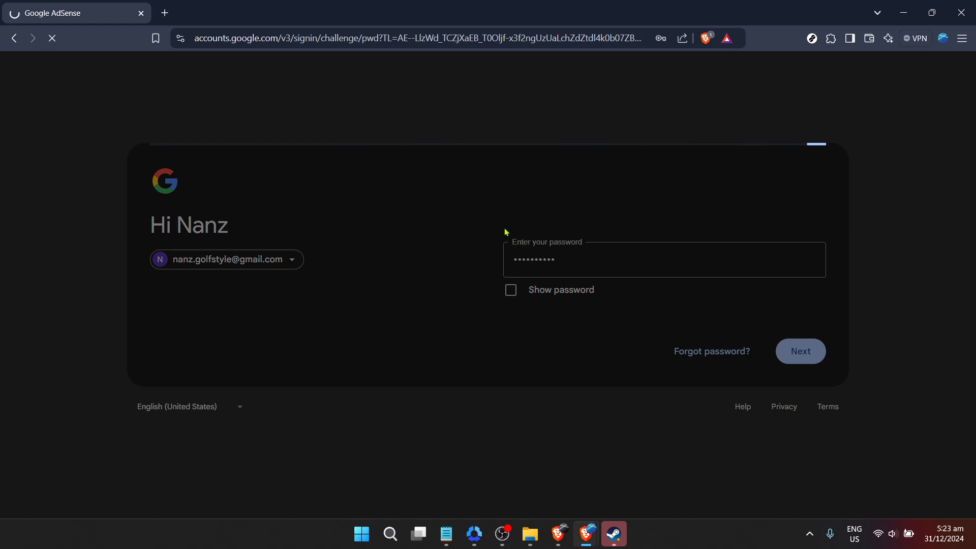
left_click(800, 352)
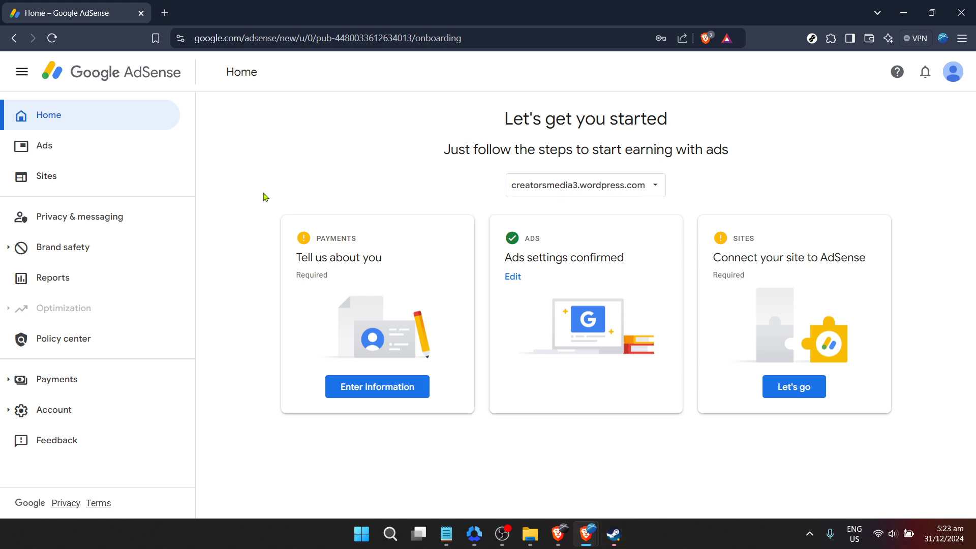
left_click(613, 535)
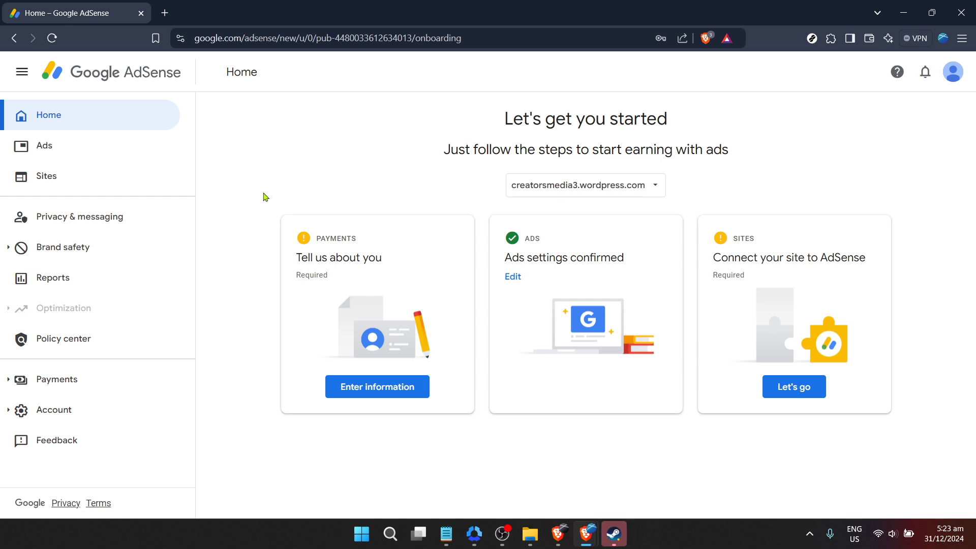
mouse_move(294, 222)
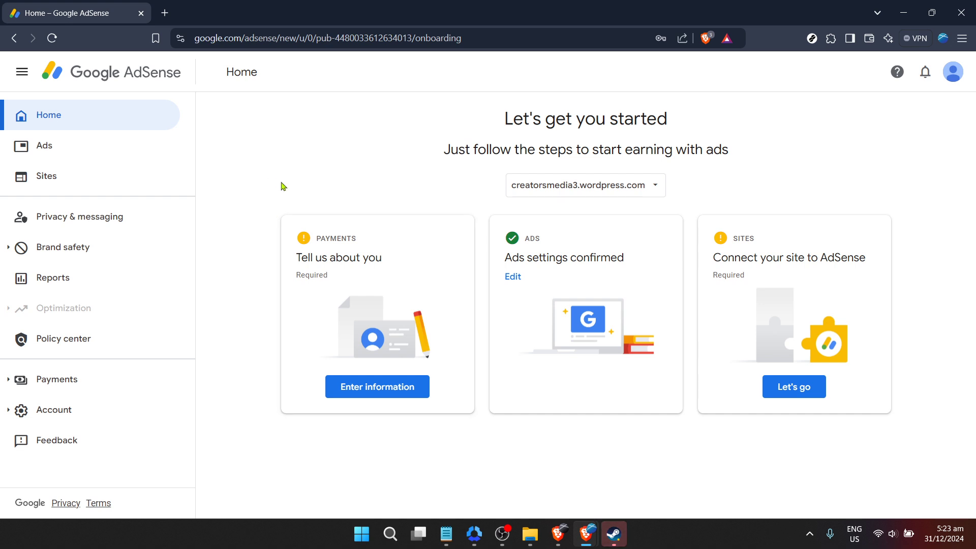
mouse_move(213, 209)
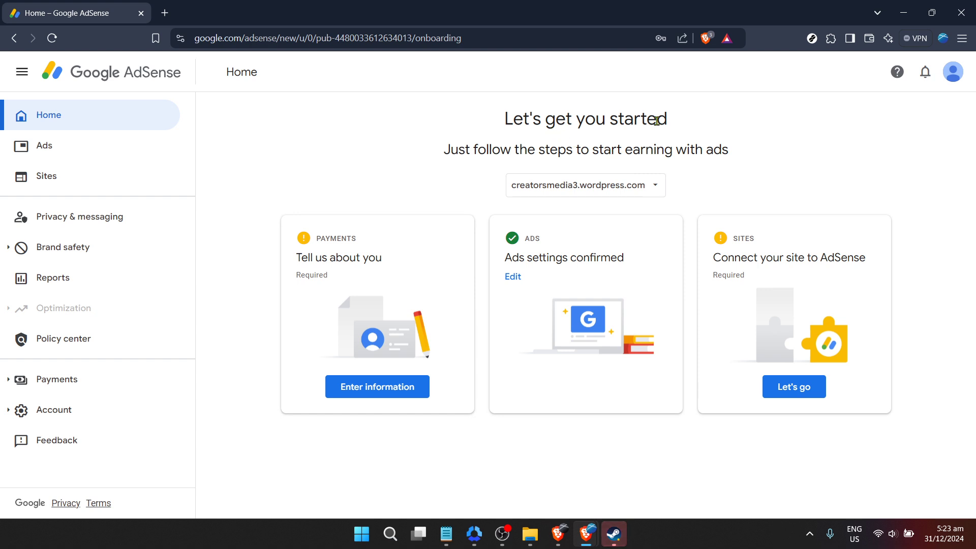
mouse_move(872, 127)
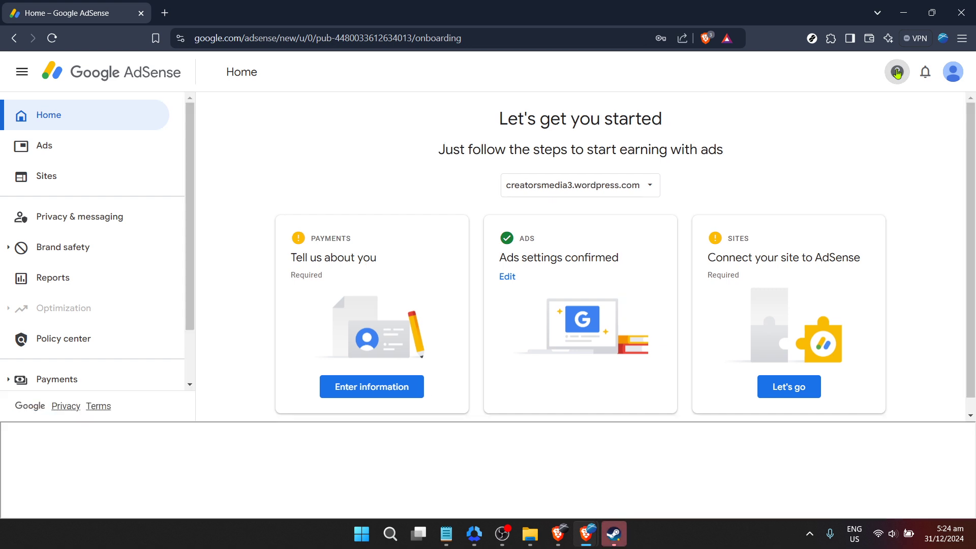
Step: Open the Contact us form from the bottom of the Help panel
left_click(896, 71)
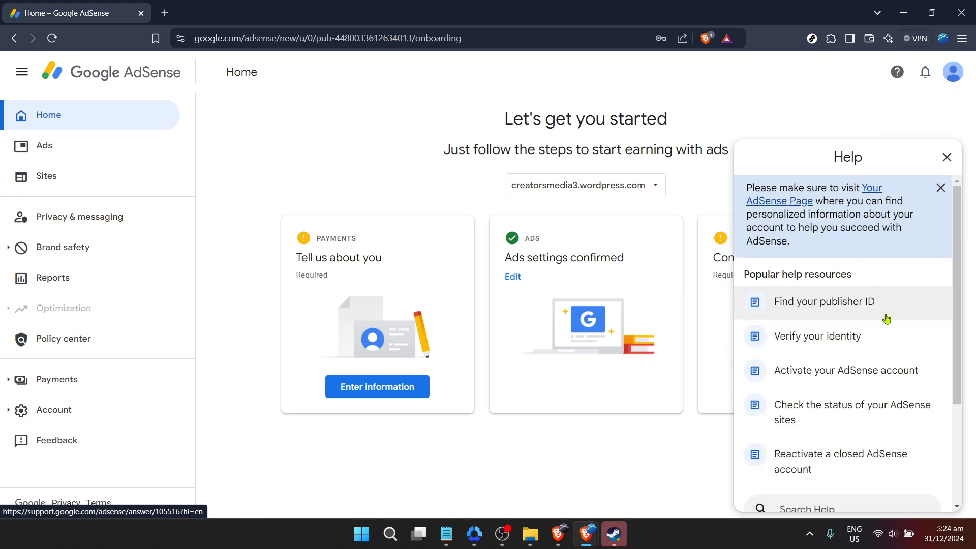
scroll("down", 3)
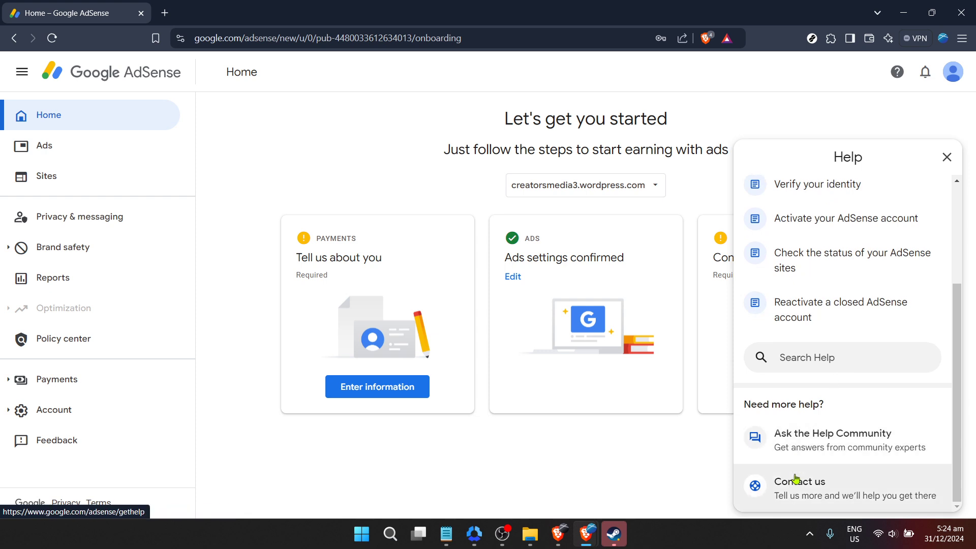
left_click(799, 482)
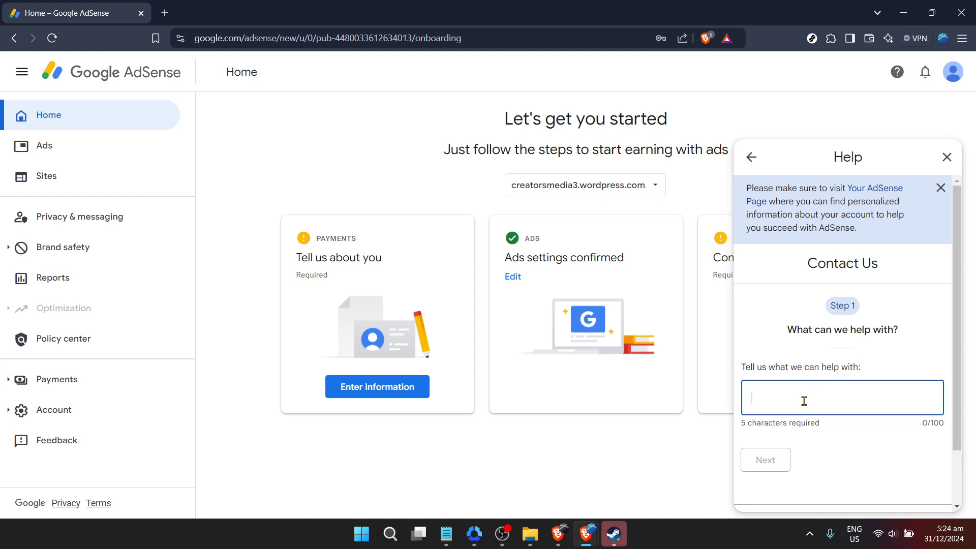
Step: Enter the query 'ss', choose the Account Holds issue, and view the suggested resources
type("sssss")
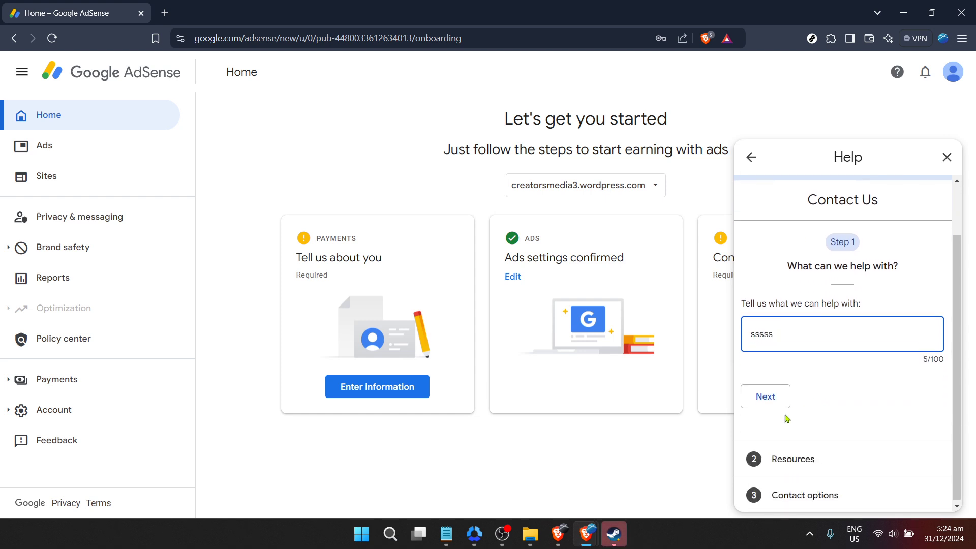
left_click(765, 397)
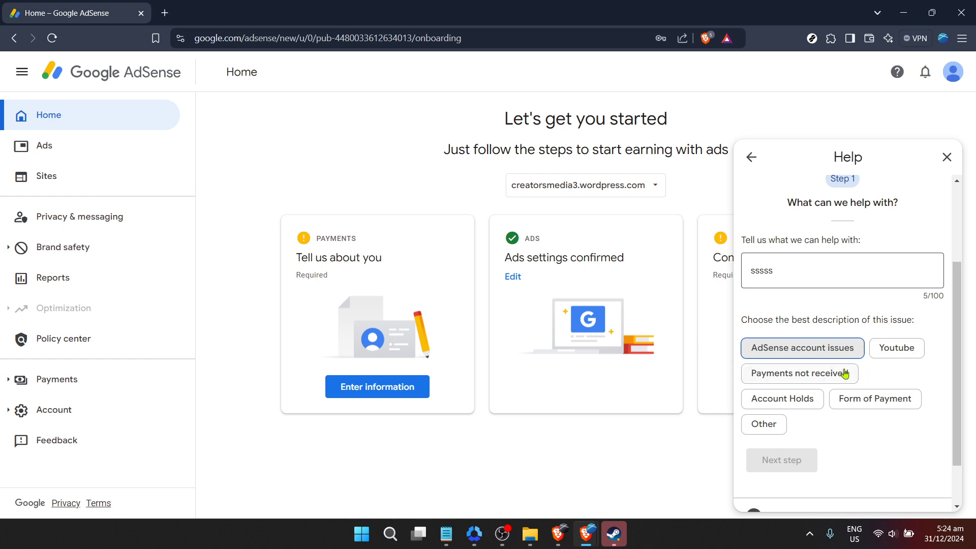
scroll("down", 3)
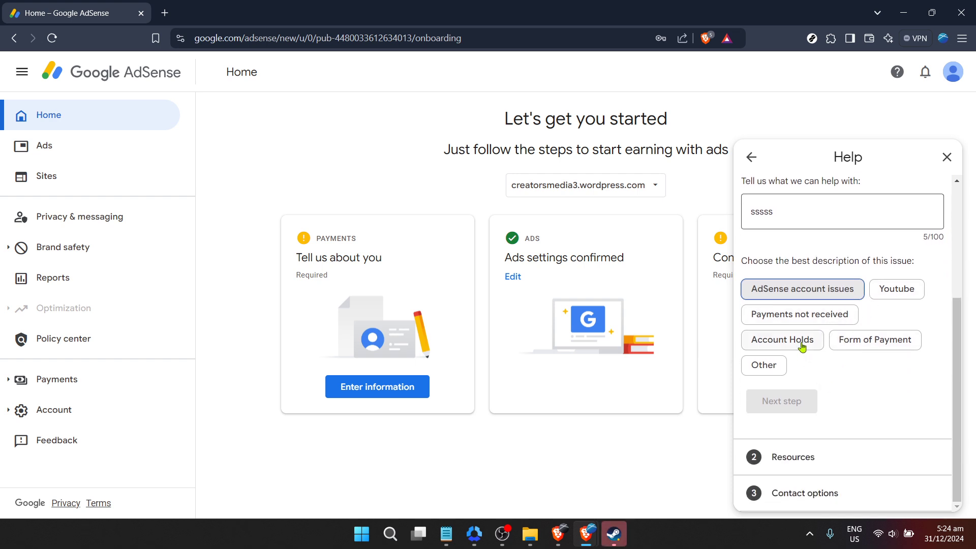
left_click(782, 340)
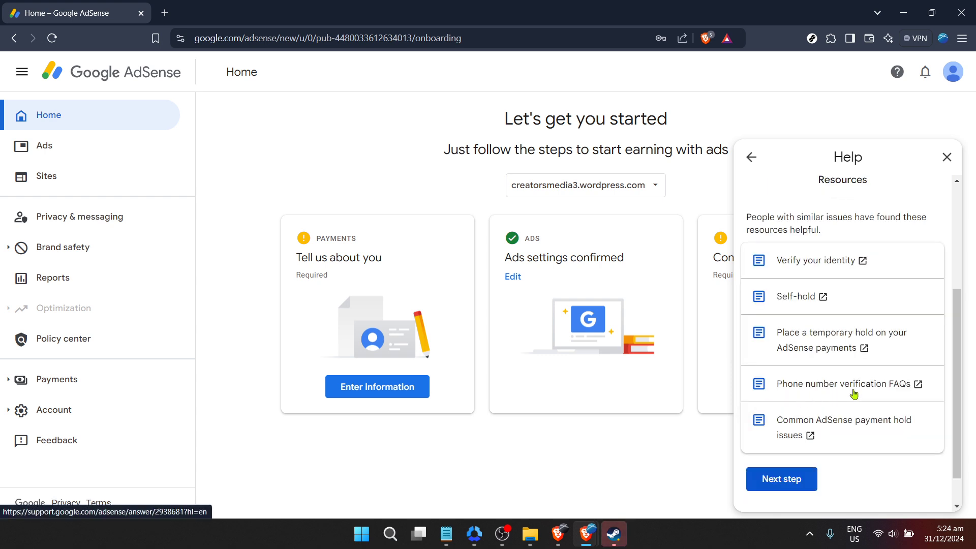
mouse_move(872, 360)
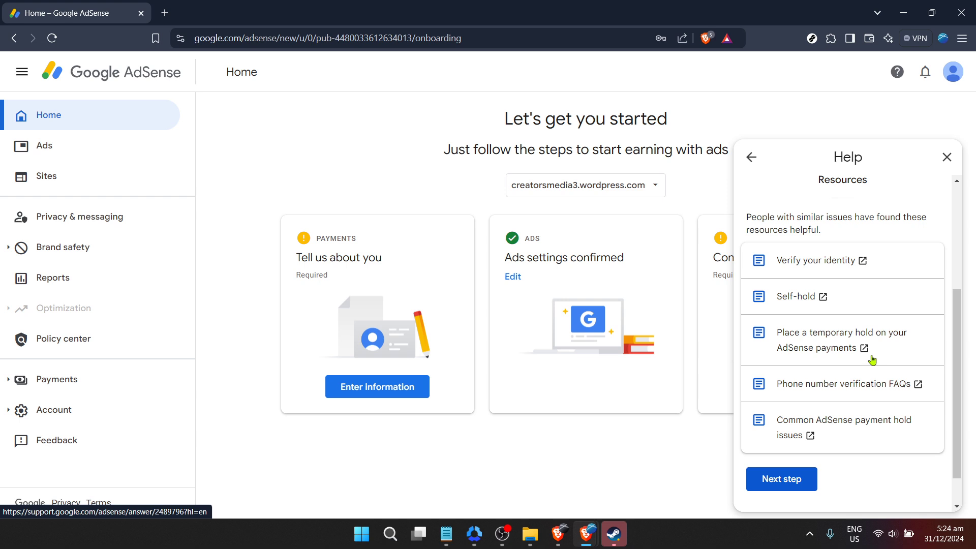
scroll("down", 3)
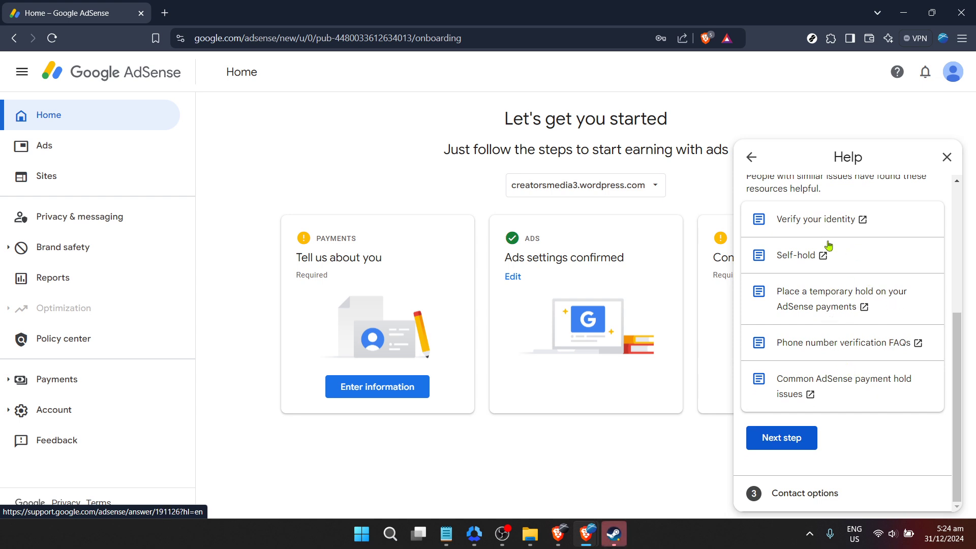
Step: Open the Self-hold article and scroll it to the Need more help section
left_click(799, 256)
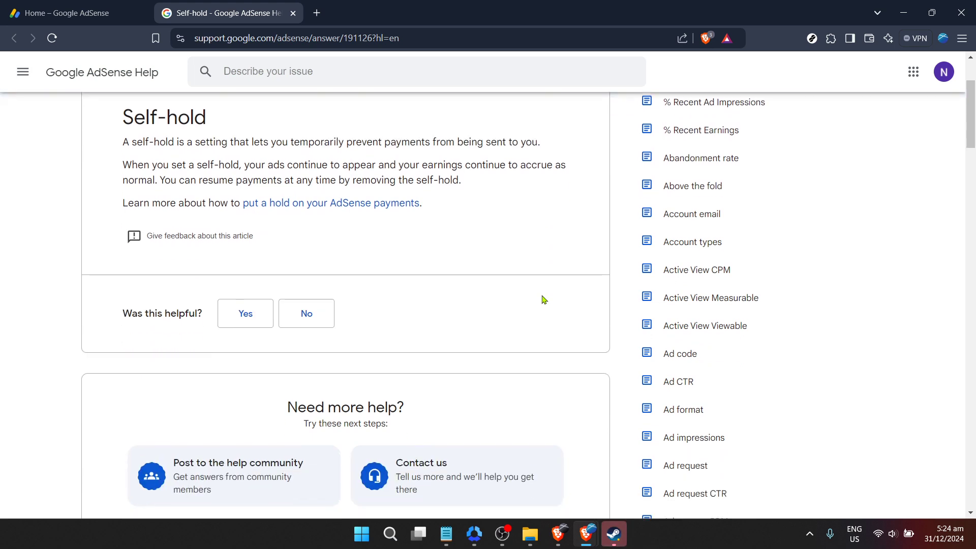
scroll("down", 3)
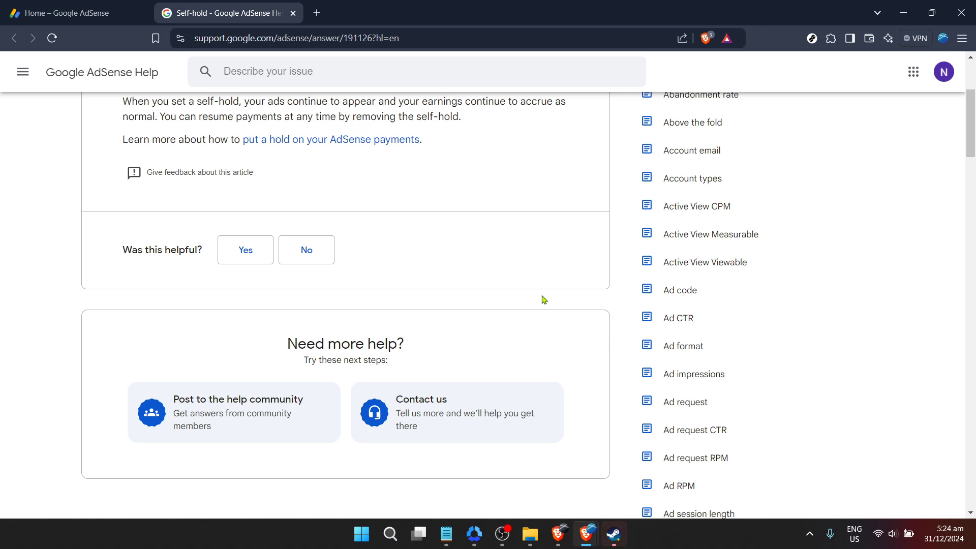
scroll("down", 3)
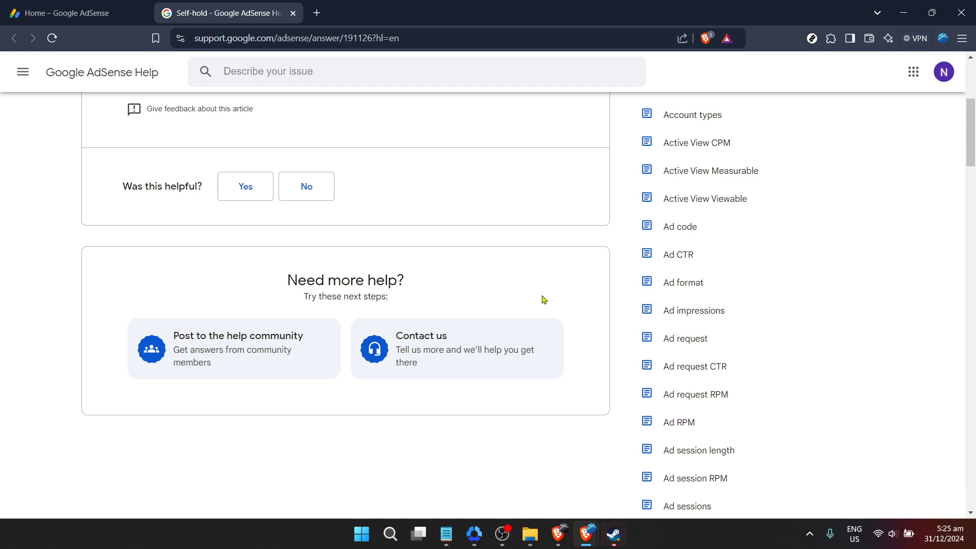
left_click(613, 534)
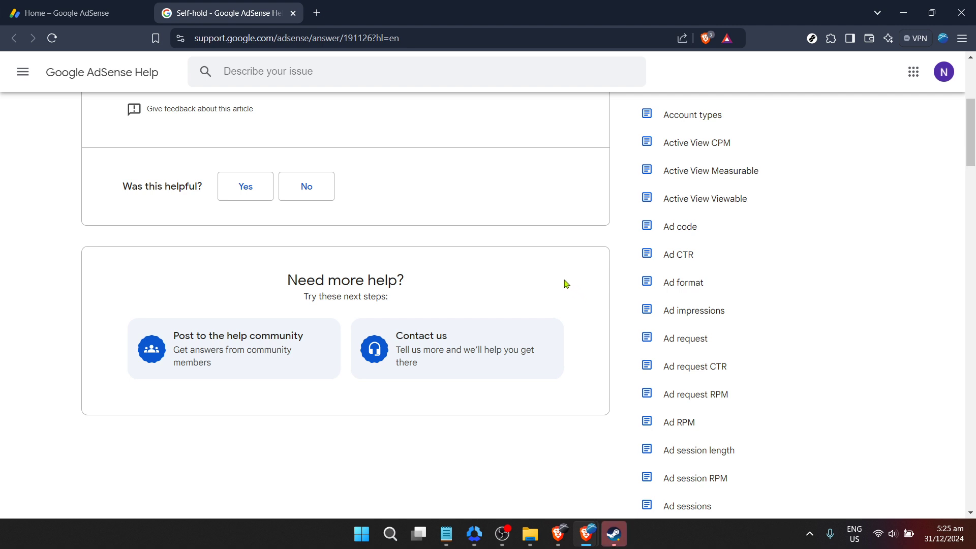
mouse_move(636, 271)
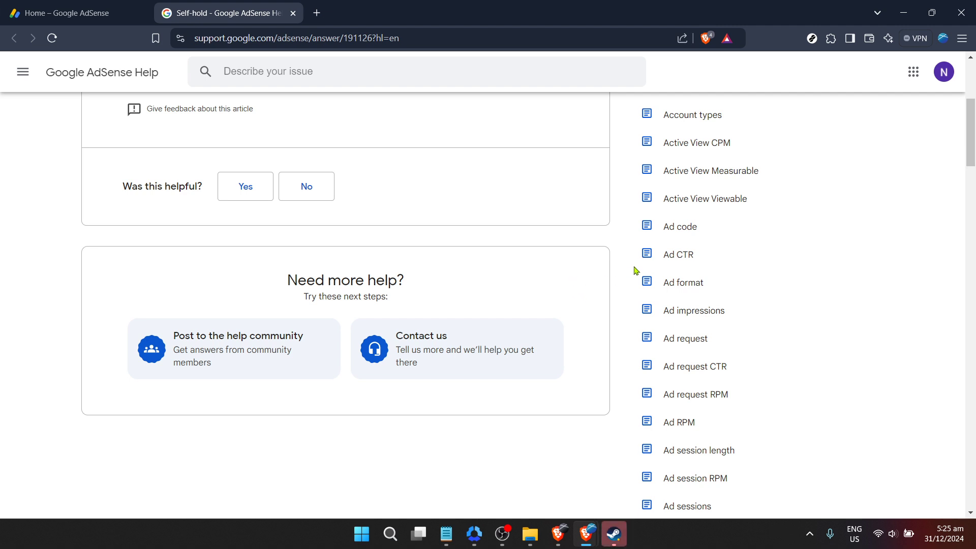